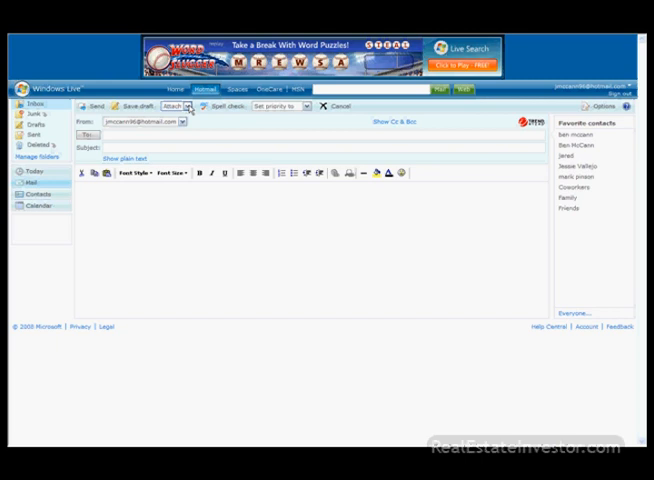
Step: Choose Photo from the Attach menu to start adding a photo to the Hotmail message
left_click(90, 190)
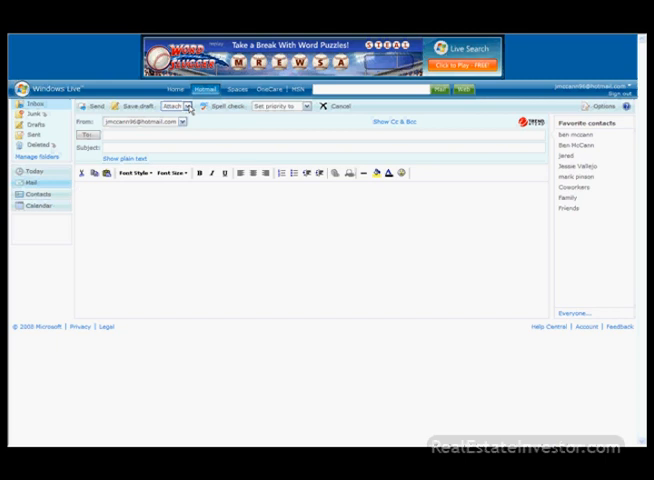
left_click(90, 190)
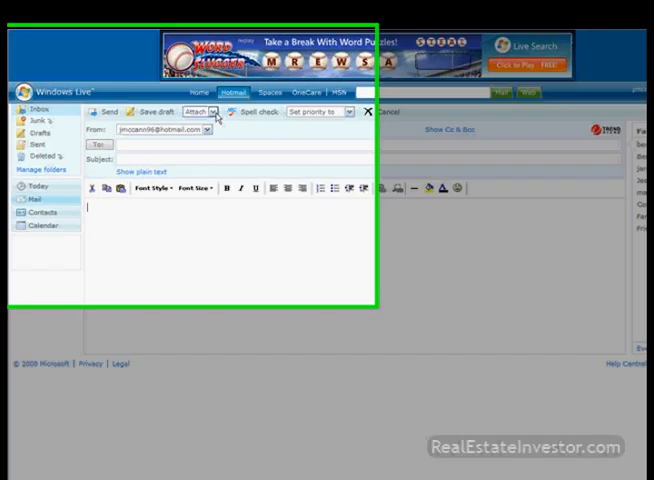
left_click(368, 144)
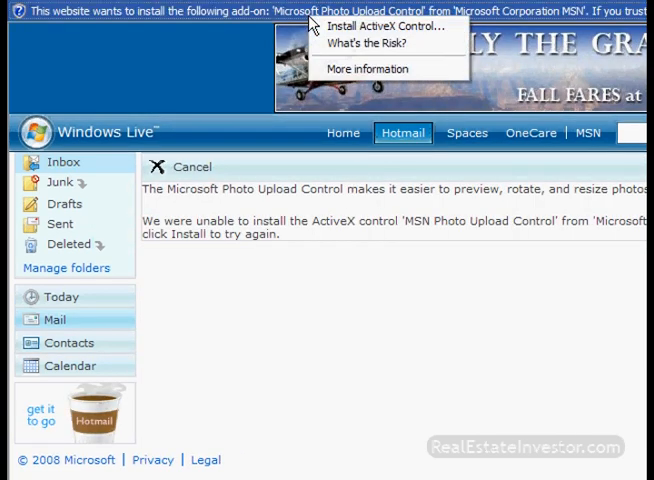
mouse_move(384, 28)
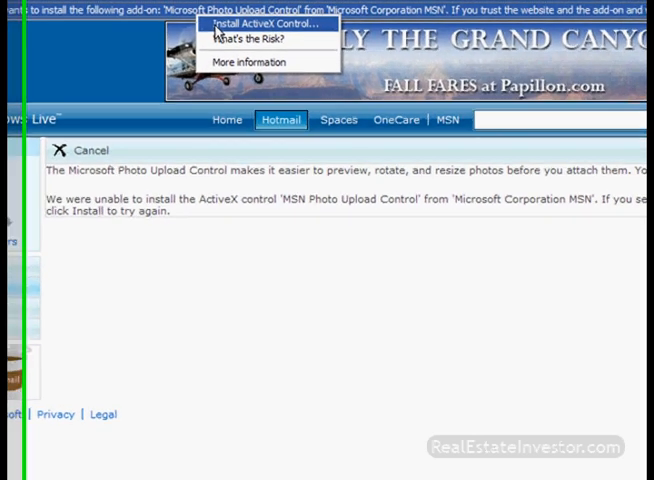
Step: Install the Photo Upload ActiveX add-on and retry so the My Pictures browser loads
left_click(268, 24)
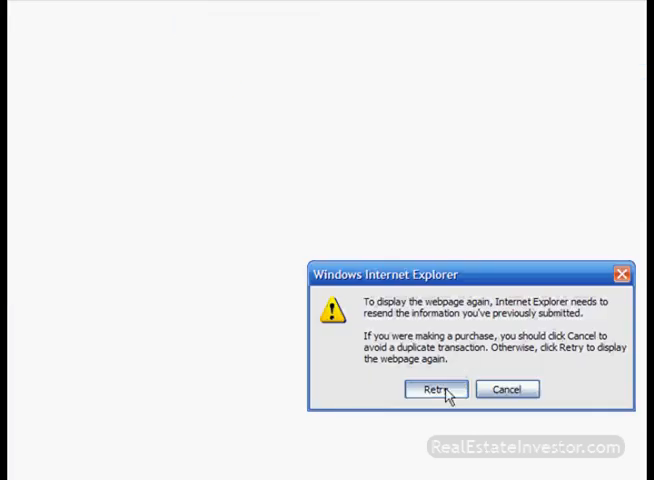
left_click(434, 388)
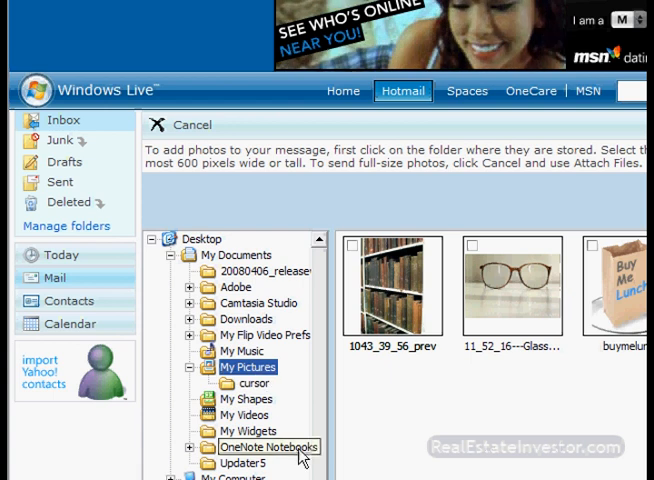
Step: Tick the buymelunch picture in the My Pictures thumbnails for attaching
scroll("down", 3)
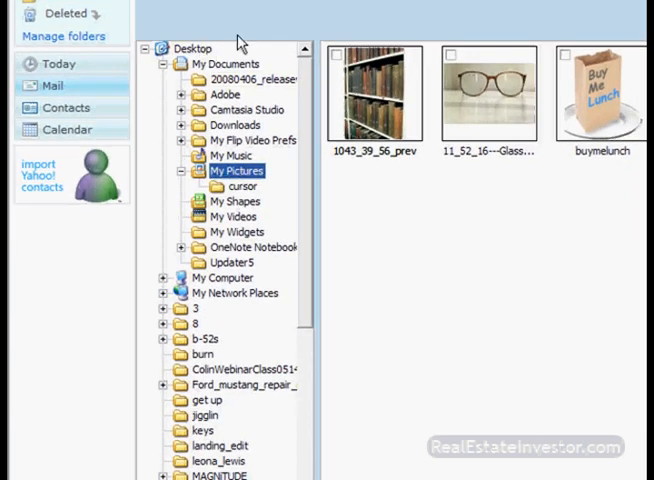
scroll("down", 3)
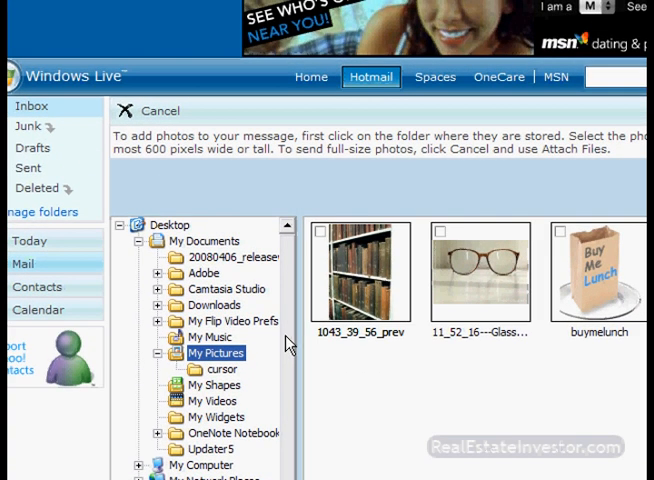
left_click(556, 236)
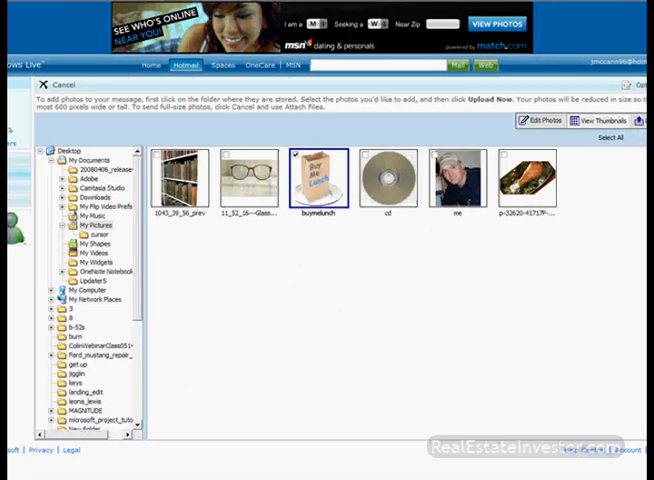
mouse_move(548, 240)
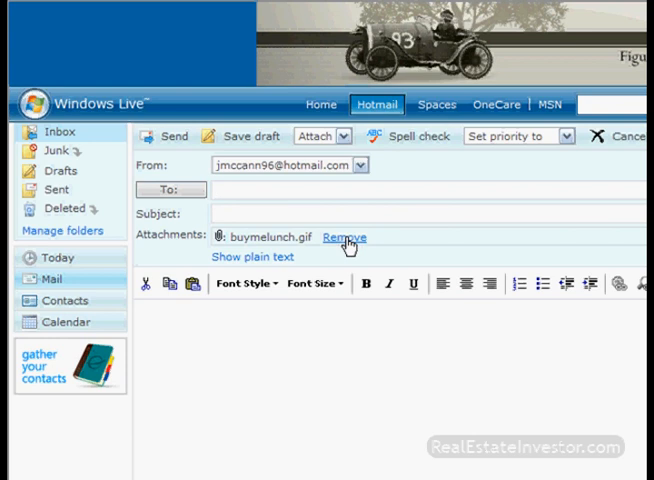
Step: Start a new blank email message in Yahoo Mail
left_click(344, 236)
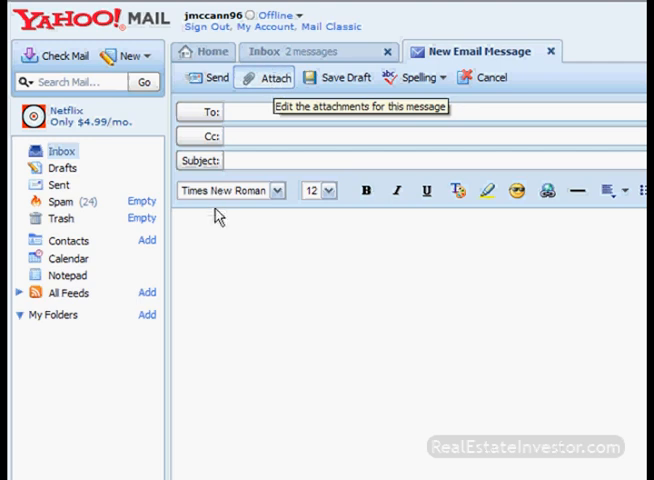
Step: Attach the 11_52_16-Glasses-Spectacles photo from My Documents > My Pictures to the Yahoo message
left_click(264, 76)
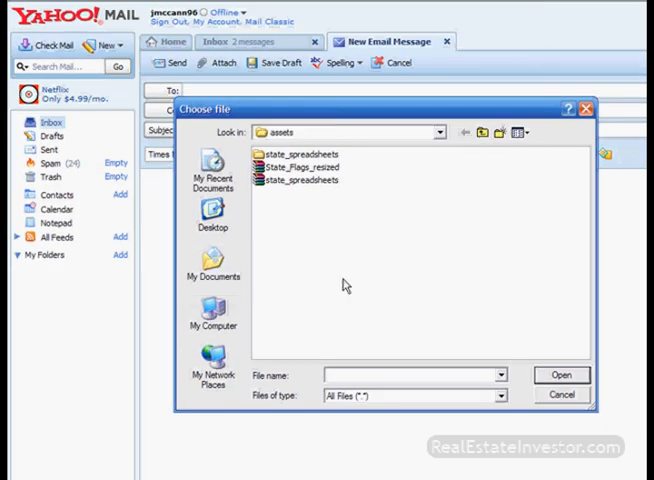
left_click(212, 256)
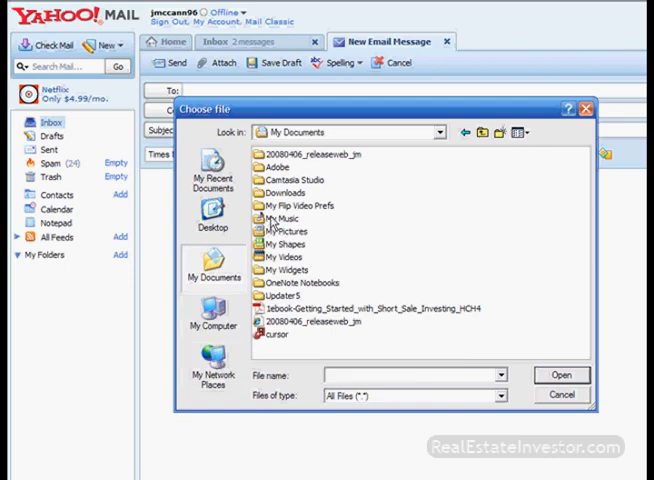
double_click(288, 218)
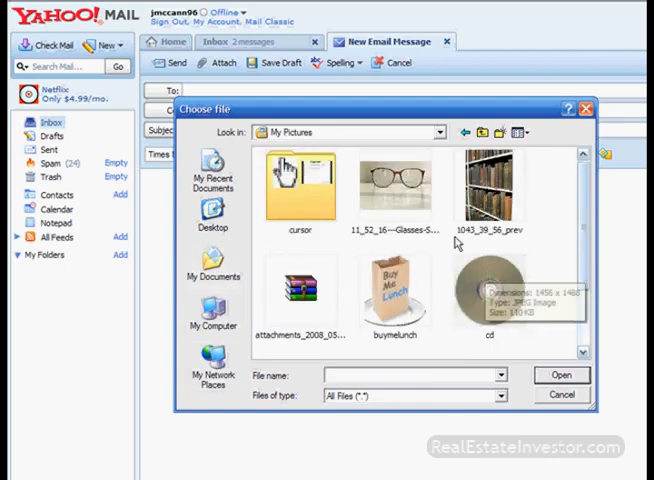
left_click(560, 374)
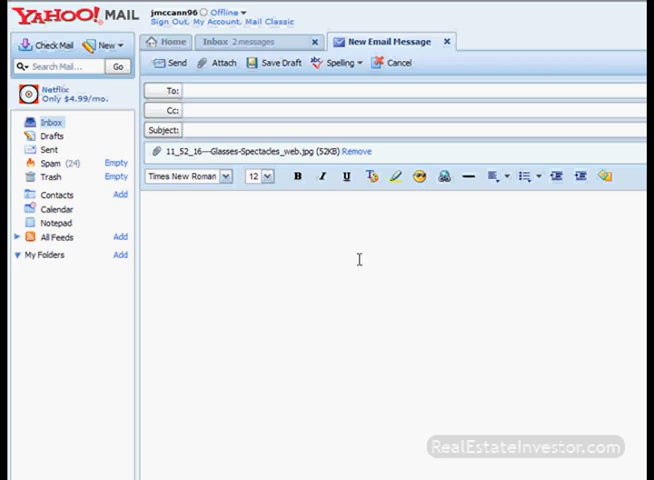
mouse_move(336, 196)
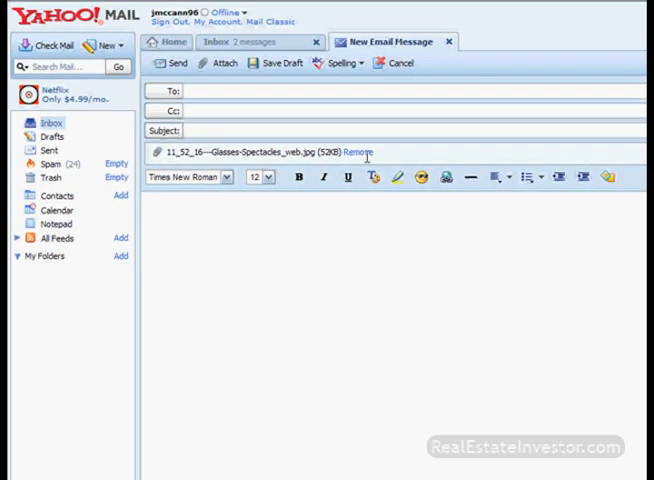
Step: Remove the glasses photo attachment from the Yahoo Mail message
left_click(360, 152)
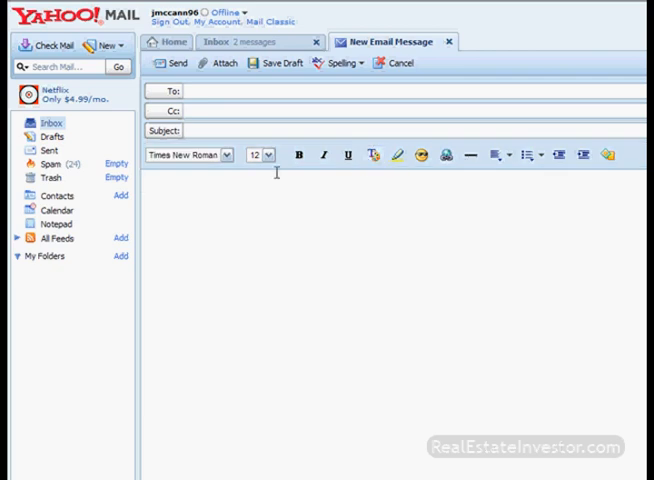
mouse_move(540, 116)
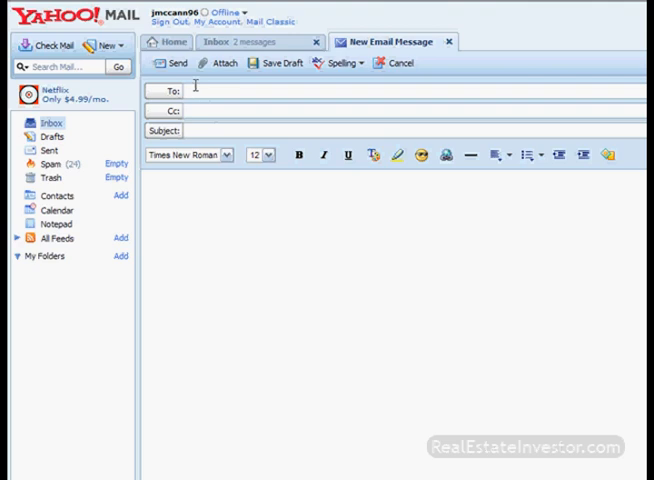
mouse_move(468, 90)
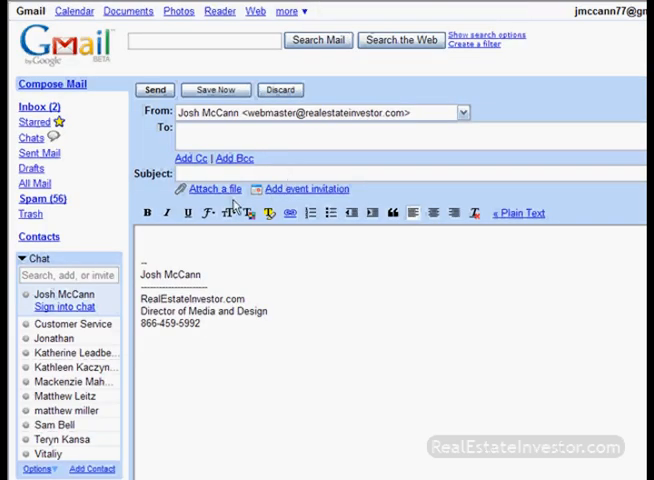
Step: Start attaching a file to the new Gmail message, heading for 1043_39_56_prev.jpg in My Pictures
left_click(212, 188)
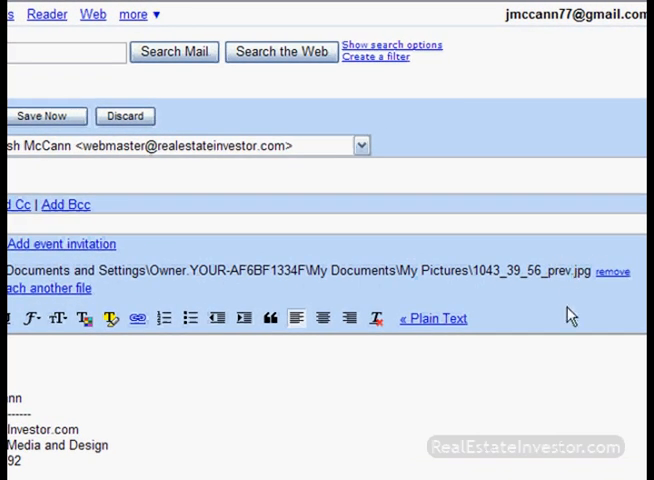
mouse_move(116, 302)
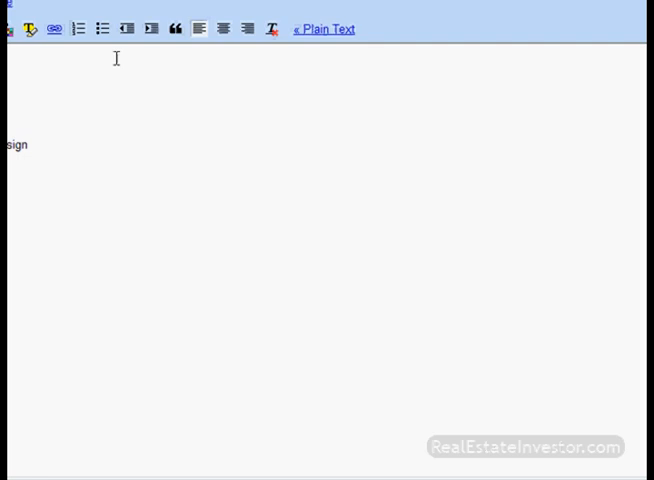
mouse_move(616, 414)
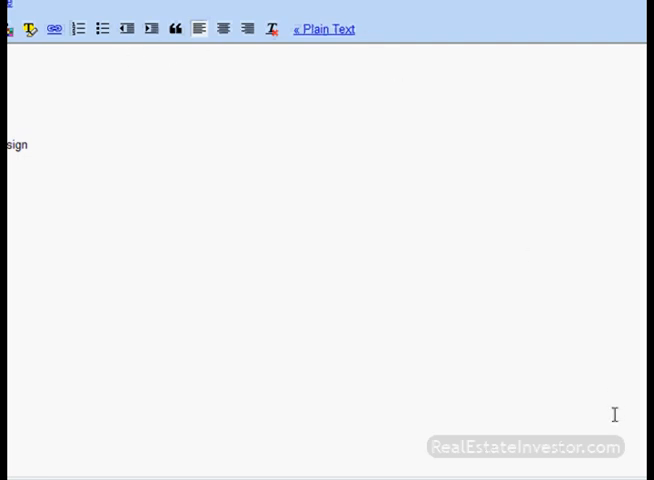